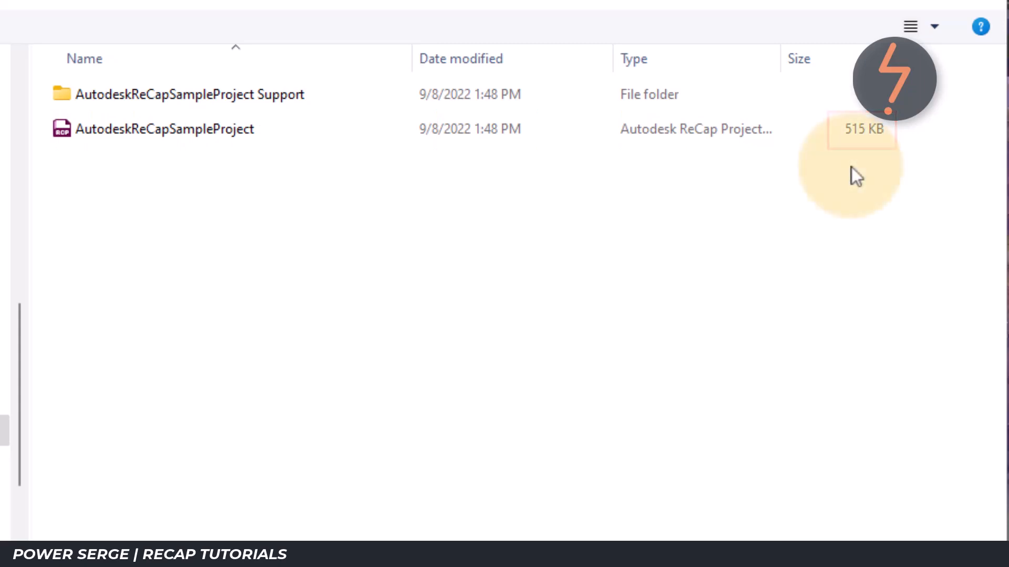
Open AutodeskReCapSampleProject.rcp from File Explorer in ReCap Pro
double_click(163, 128)
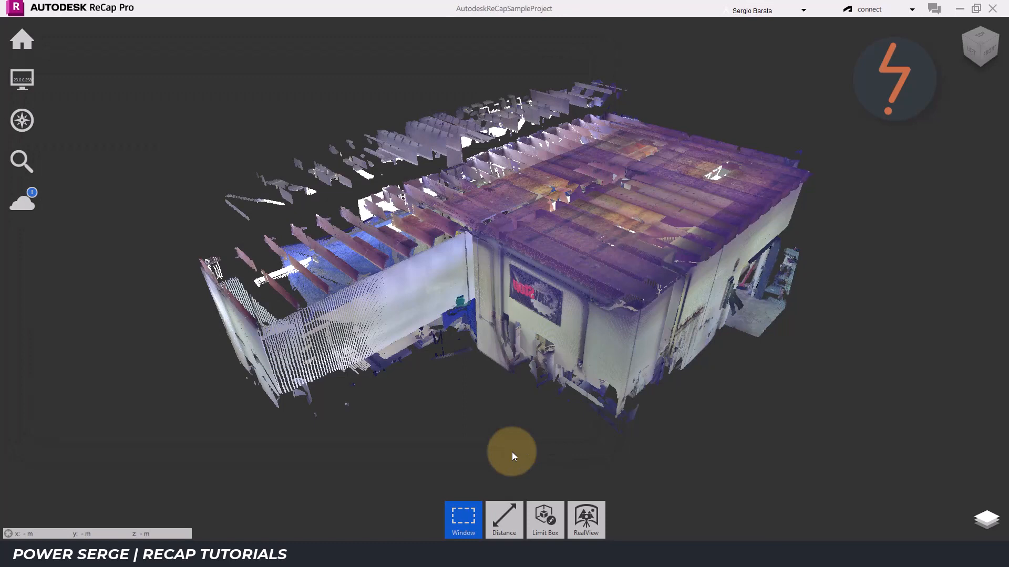
mouse_move(519, 455)
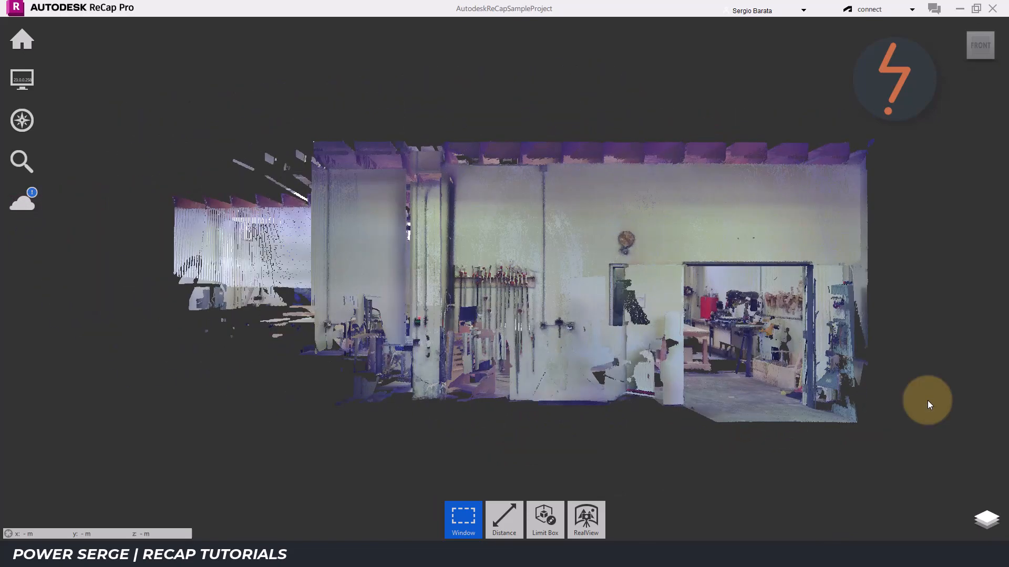
Turn off Perspective in the Display settings view options
left_click(22, 80)
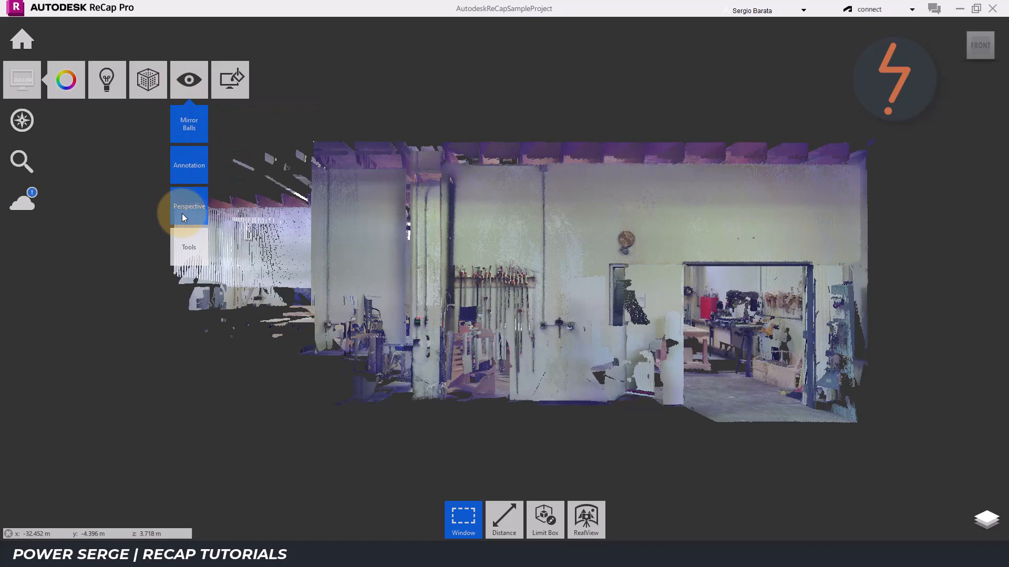
left_click(189, 206)
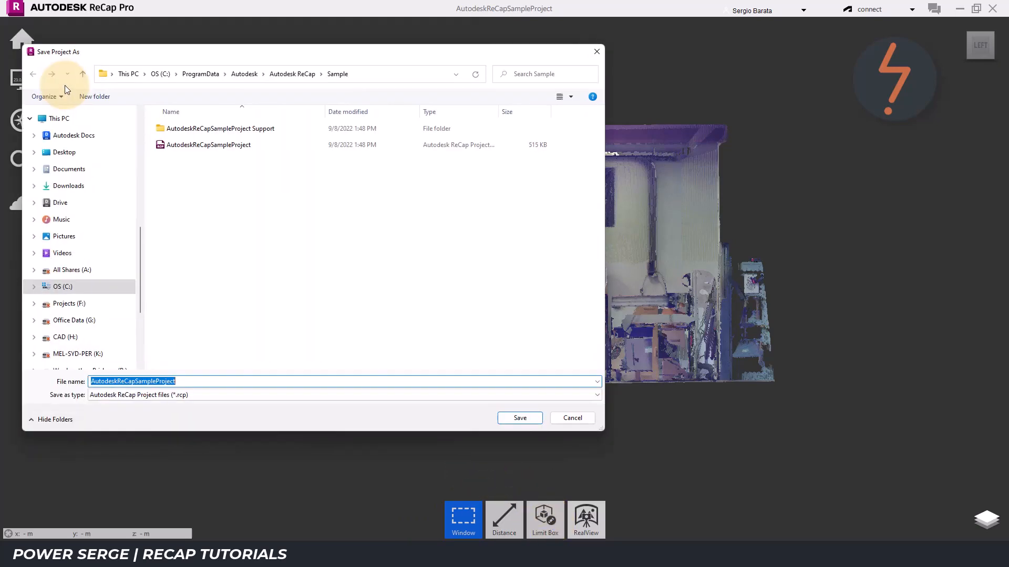
Save the project as AutodeskReCapSampleProject_Edited, permanently removing deleted points from the 3D point cloud only
left_click(209, 382)
type("_Edited")
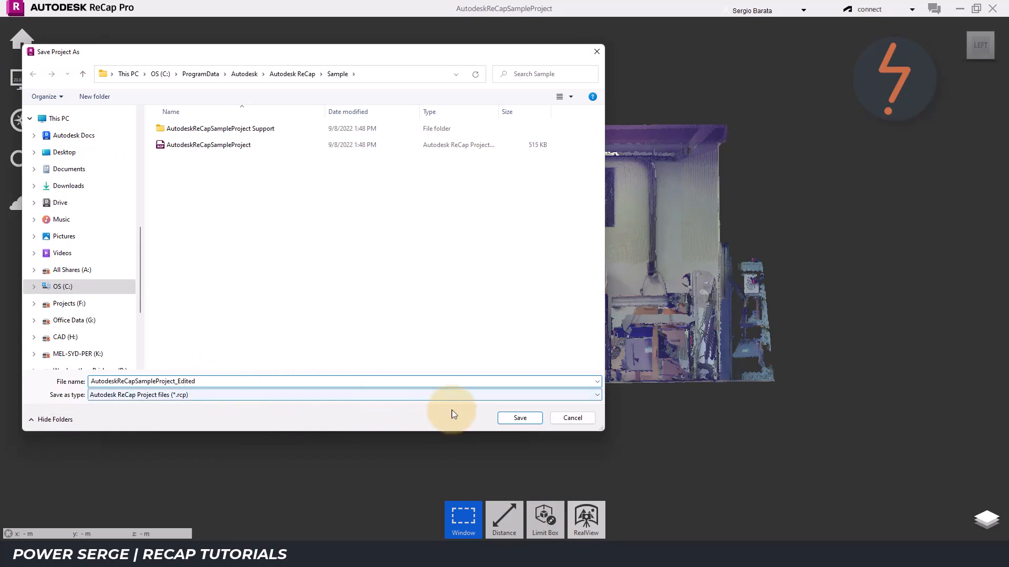
left_click(519, 418)
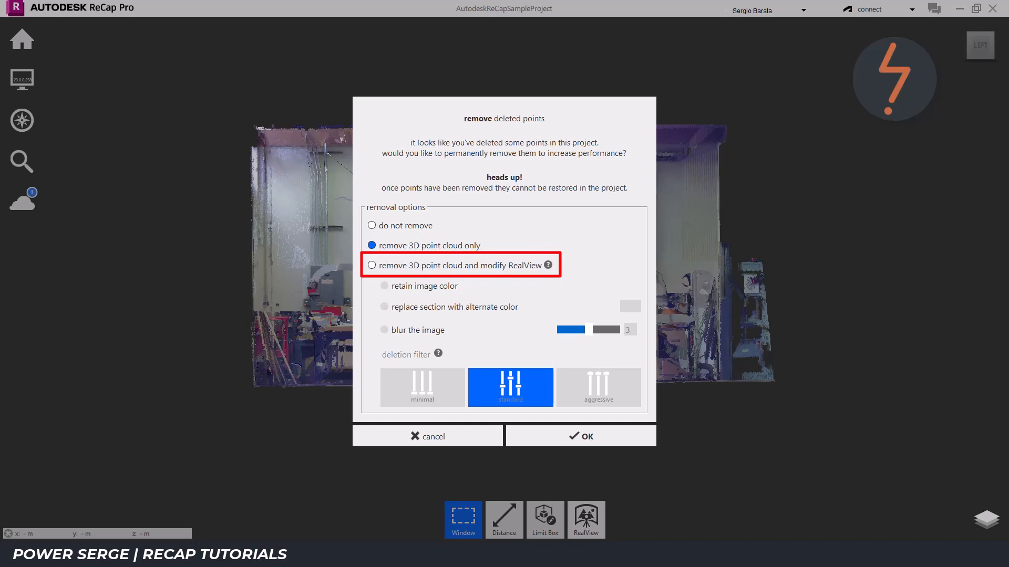
left_click(588, 436)
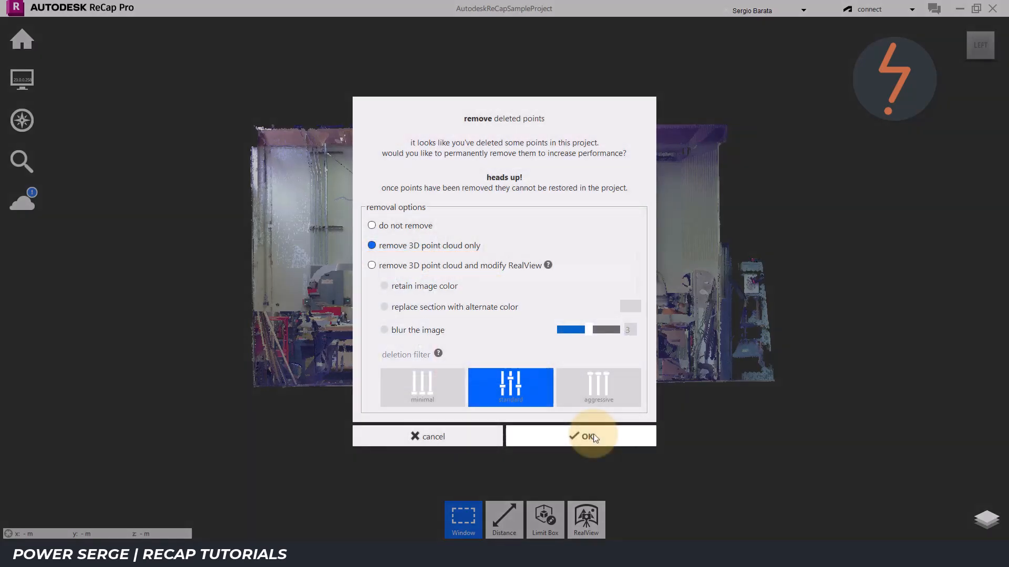
left_click(588, 436)
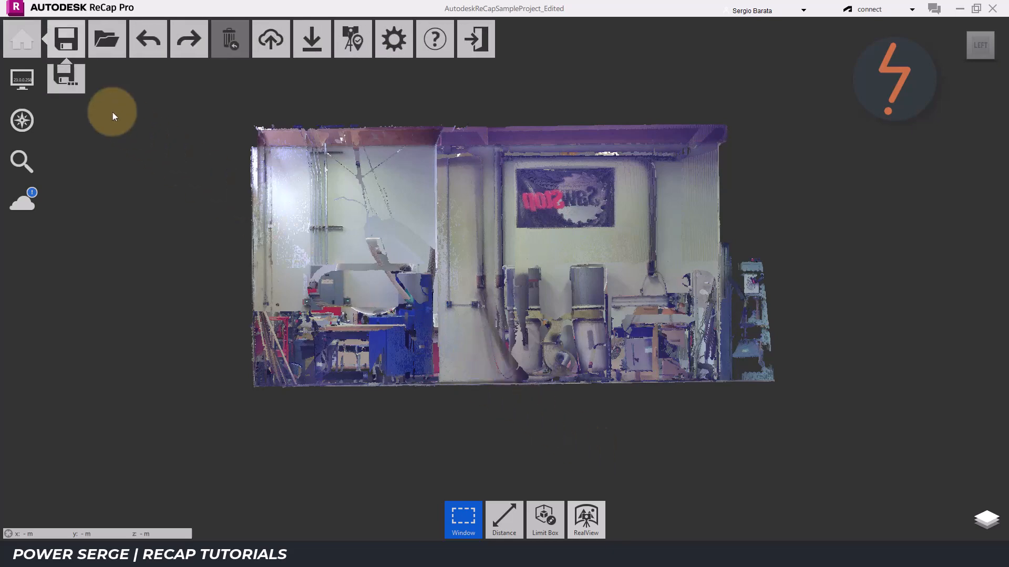
left_click(65, 79)
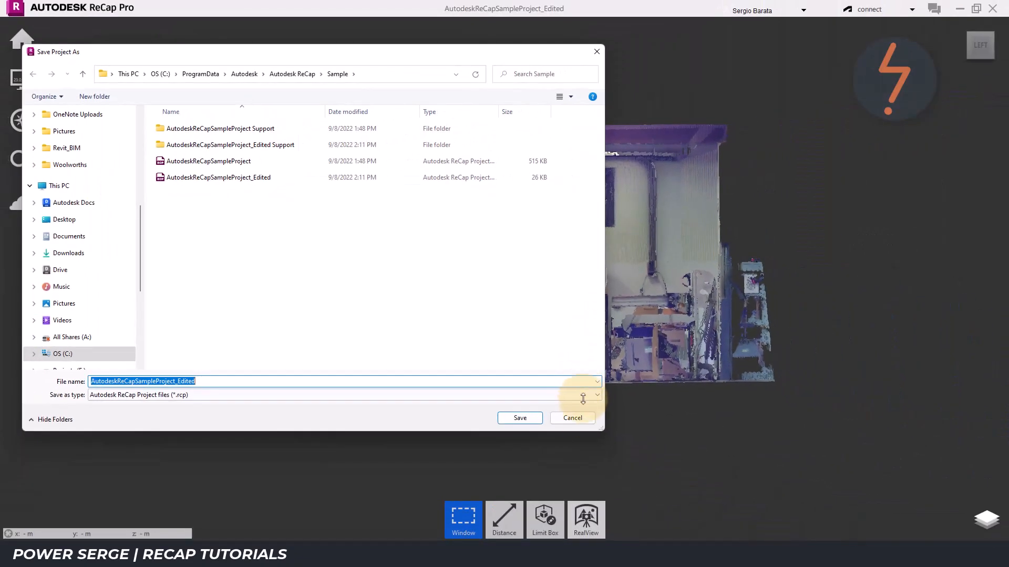
left_click(519, 418)
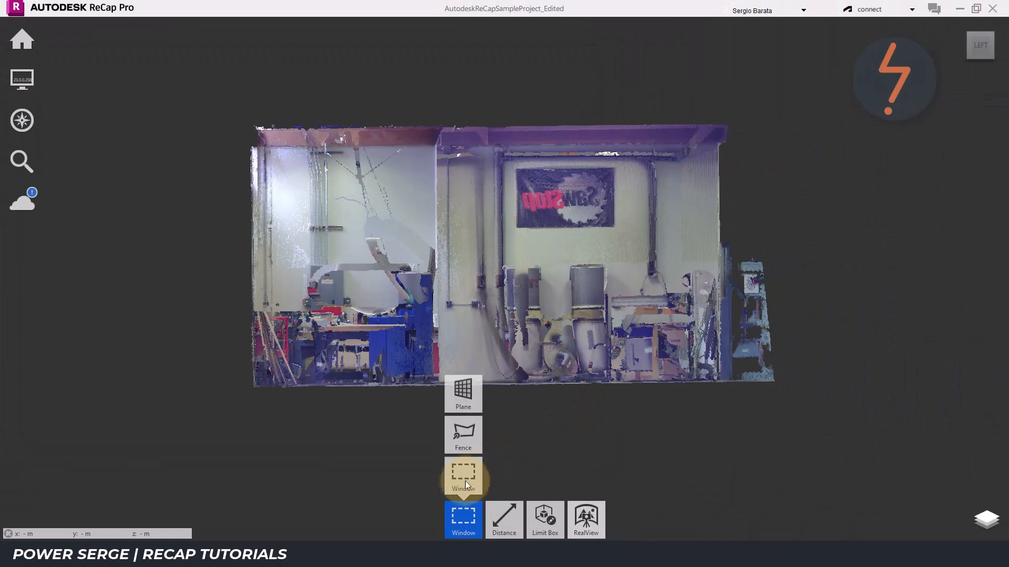
mouse_move(726, 254)
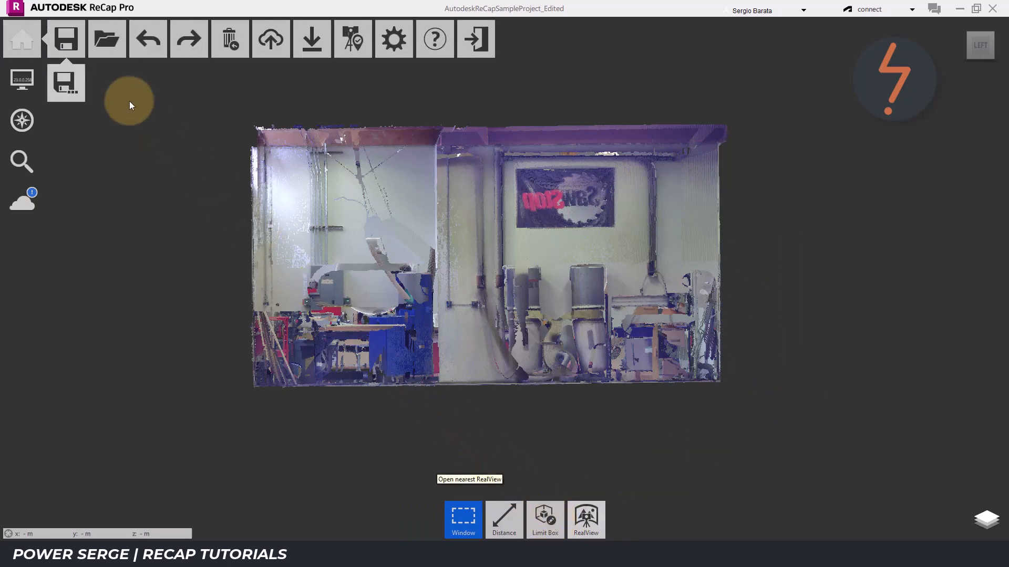
Save the edited project with 'optimize 3D point cloud only' and check the 759 KB file size
left_click(65, 39)
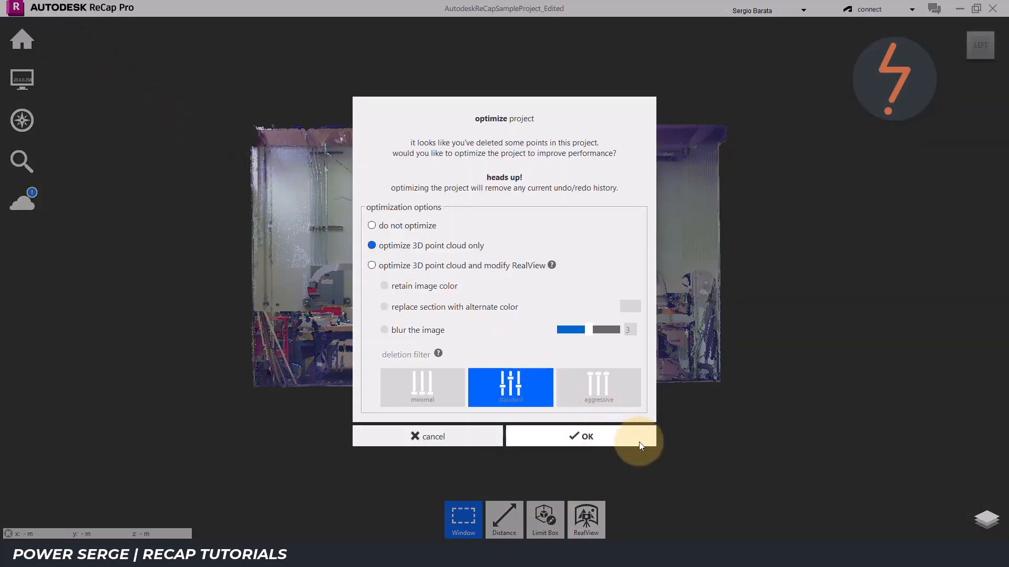
left_click(588, 436)
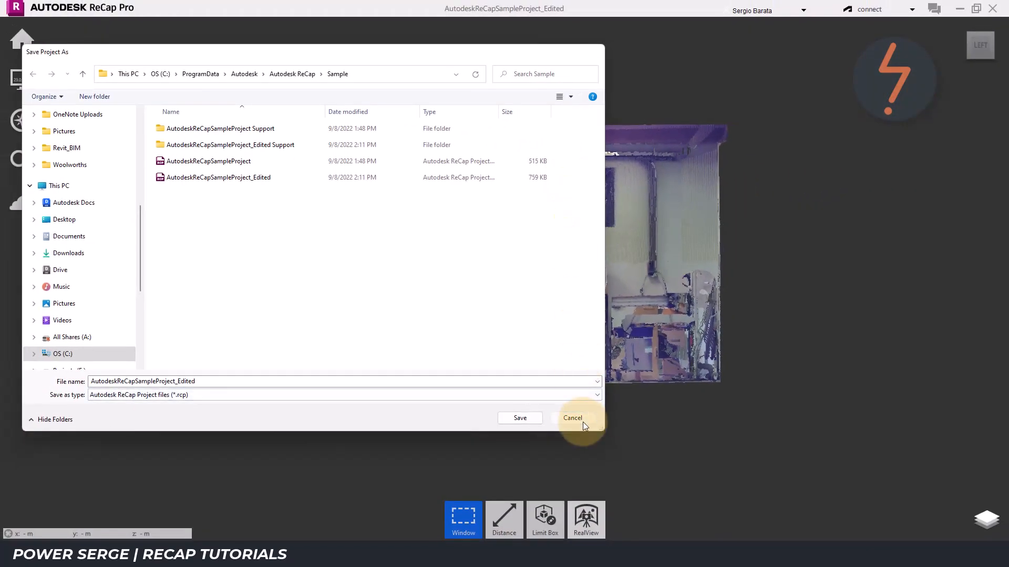
left_click(572, 418)
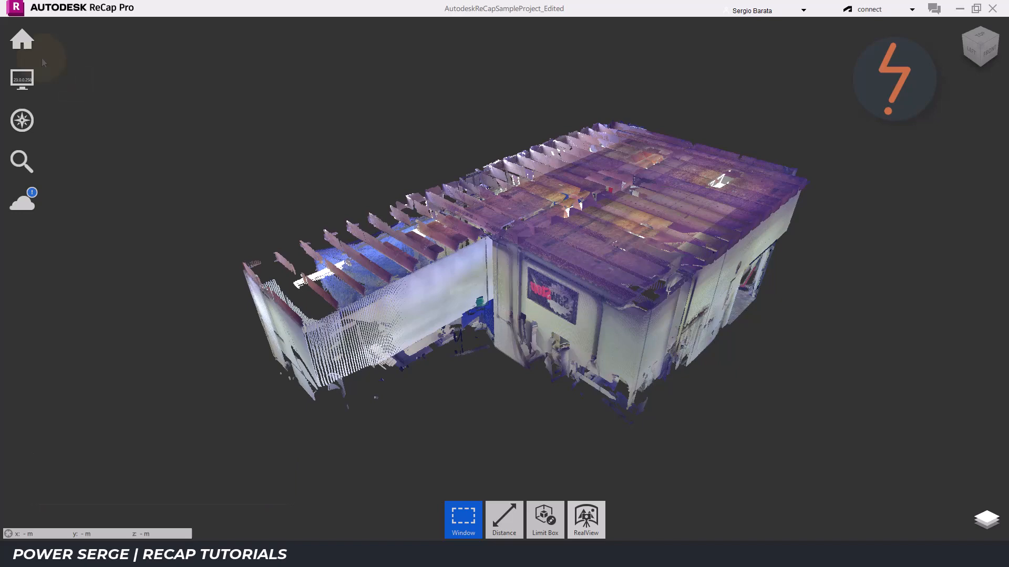
Start exporting the project as a Unified RCP named AutodeskReCapSampleProject_Ex
left_click(22, 40)
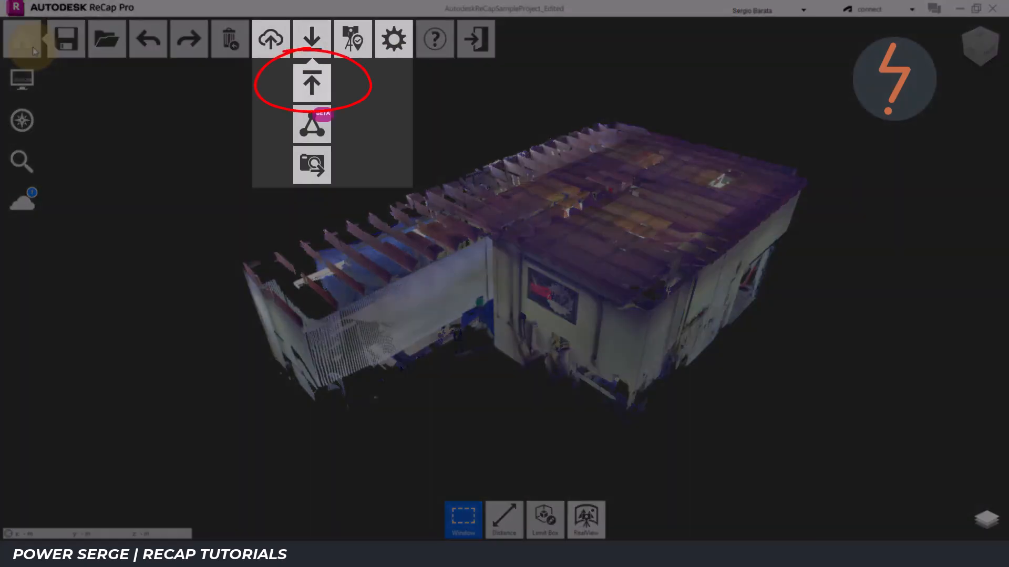
left_click(314, 82)
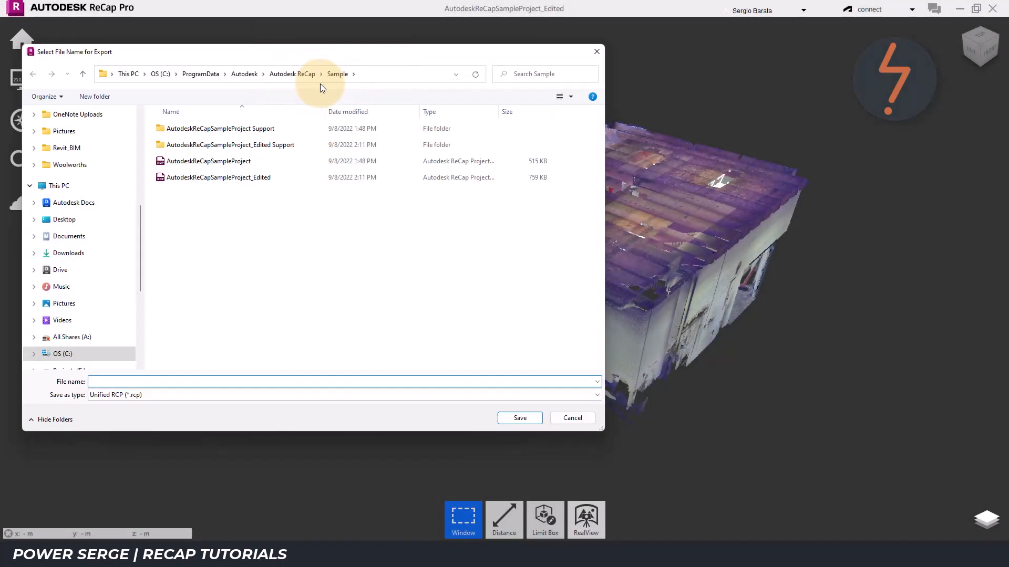
left_click(208, 160)
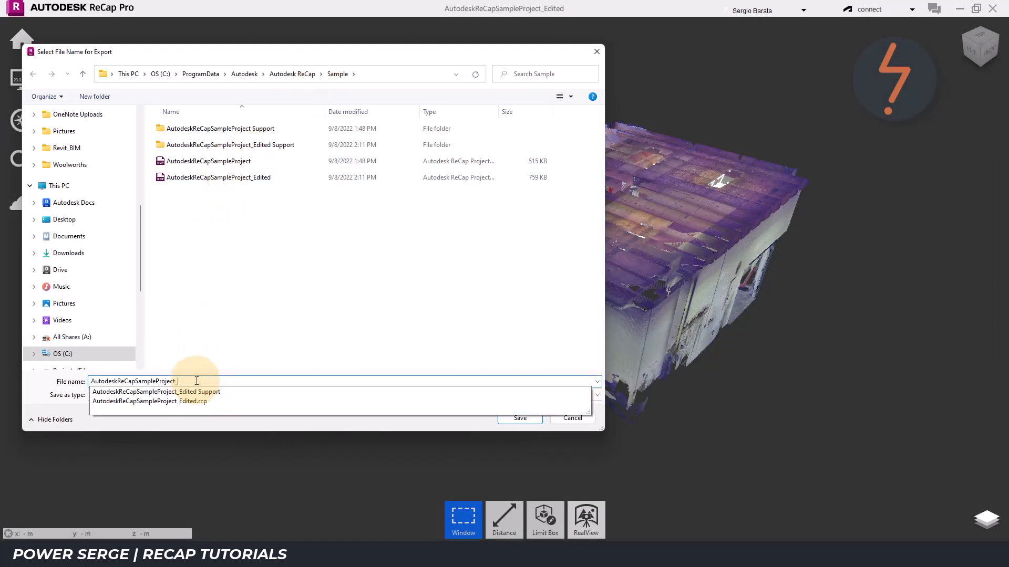
type("Ex")
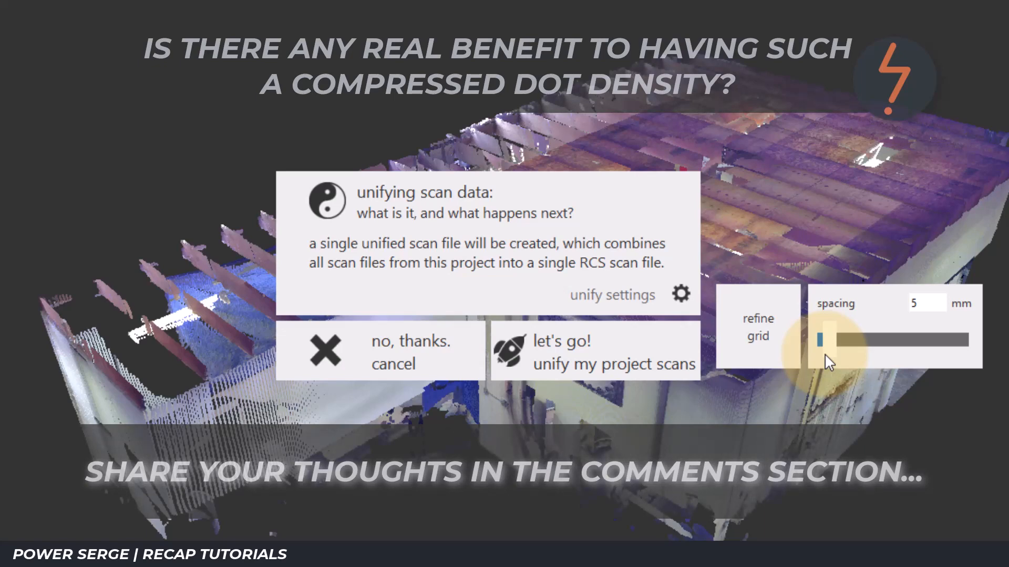
Raise the refine grid spacing for coarser points and unify the project scans into the export
left_click_drag(824, 339, 952, 340)
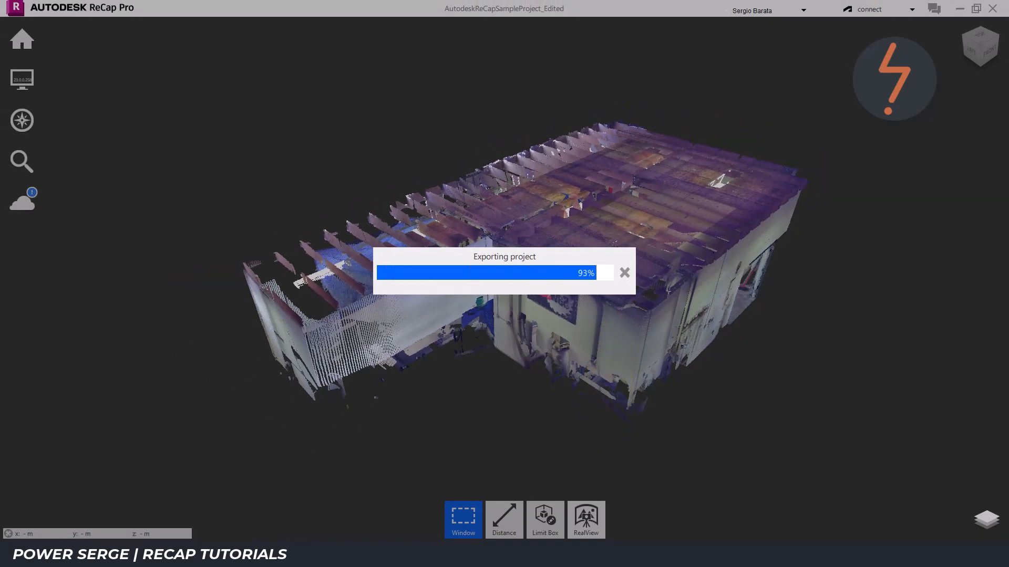
left_click(611, 389)
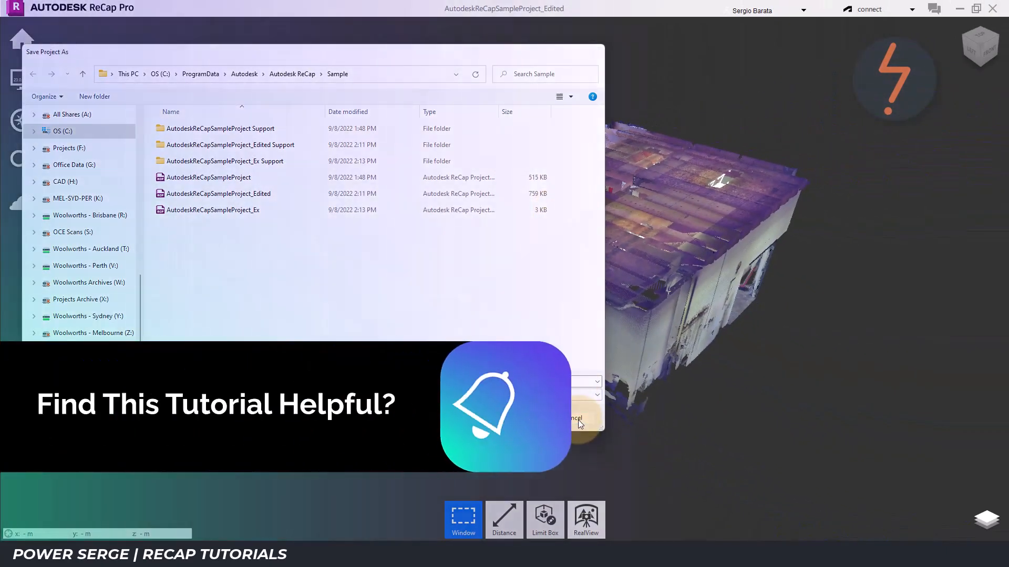
Check the 3 KB _Ex export size, then exit the edited project answering the save-changes prompt
left_click(576, 418)
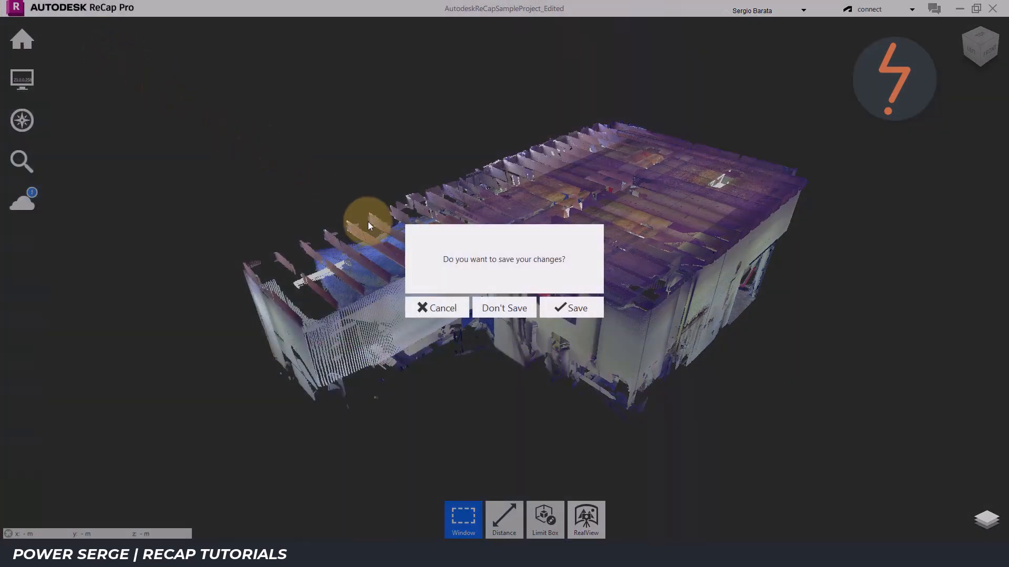
left_click(504, 307)
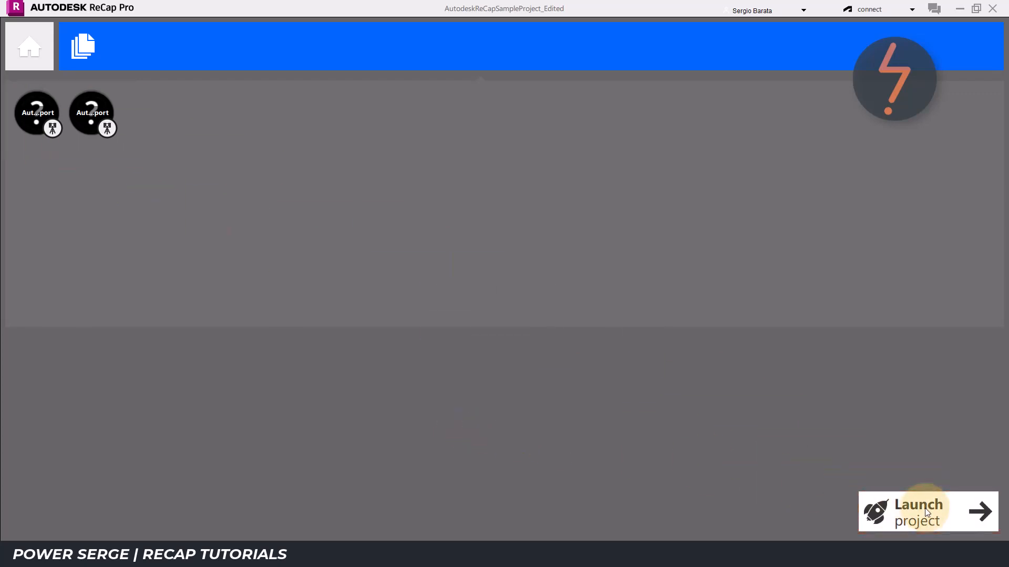
Reopen the original sample project and import AutodeskReCapSampleProject_Ex from the Sample folder as a new scan
left_click(928, 512)
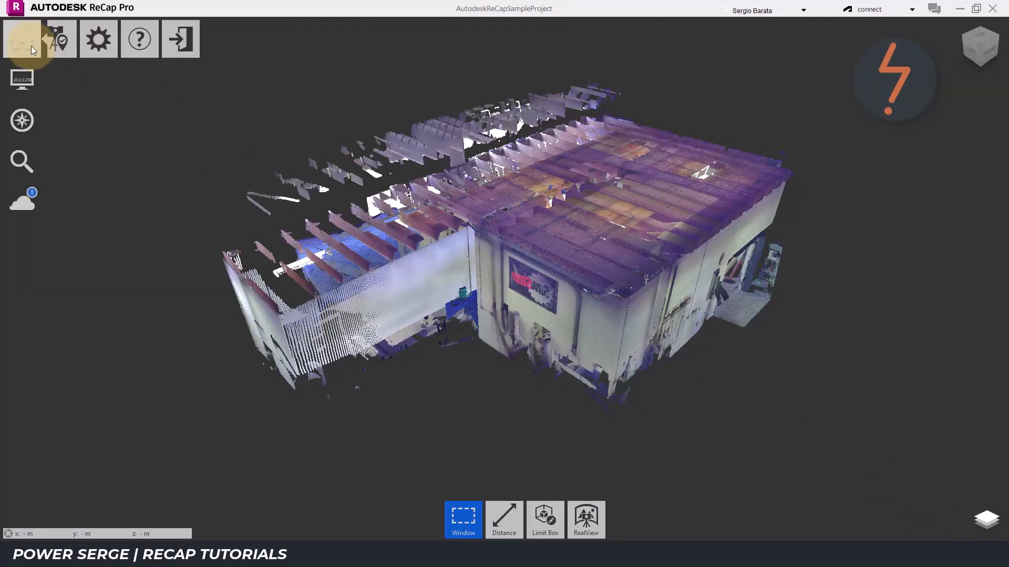
left_click(22, 38)
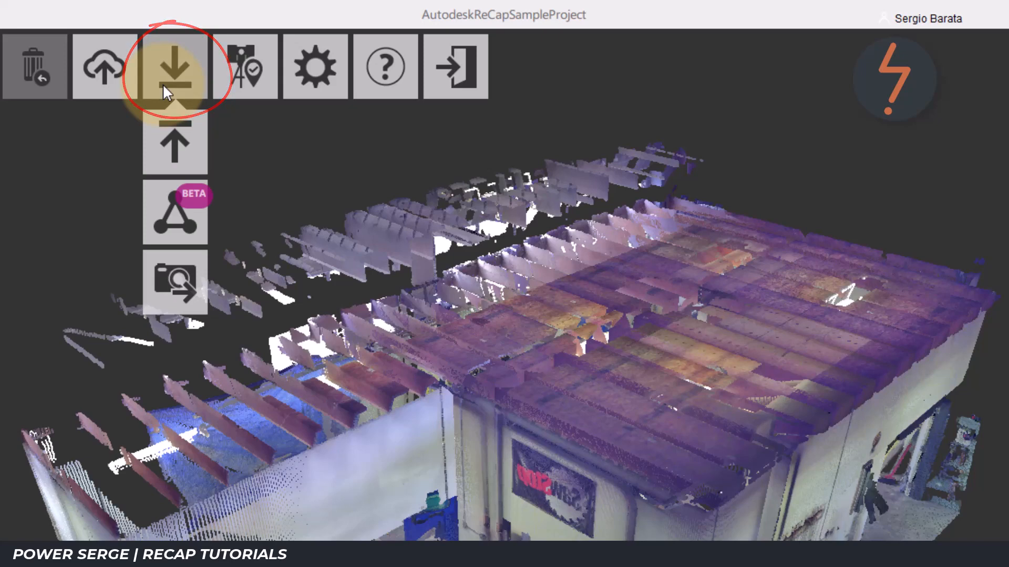
left_click(168, 68)
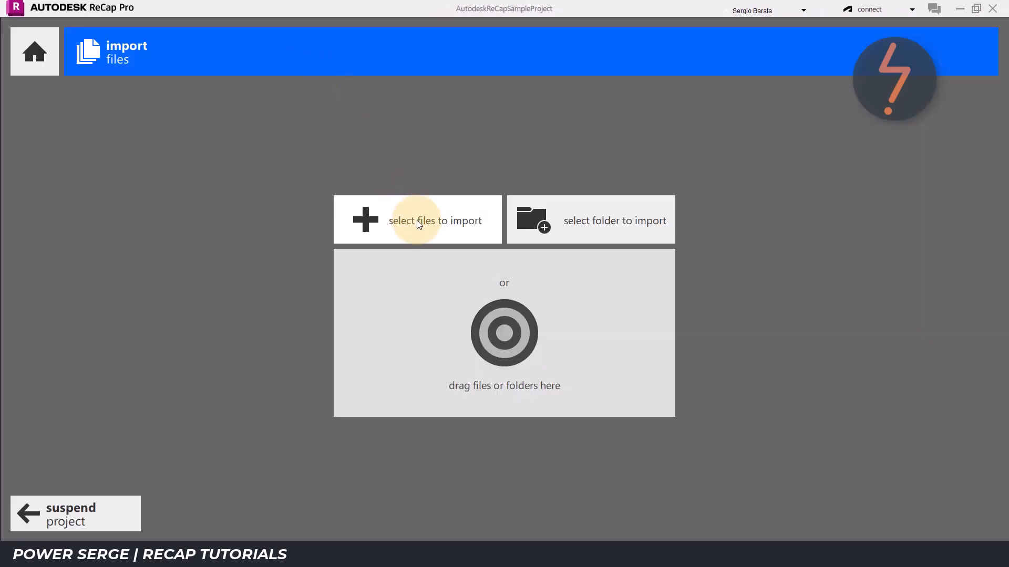
left_click(419, 221)
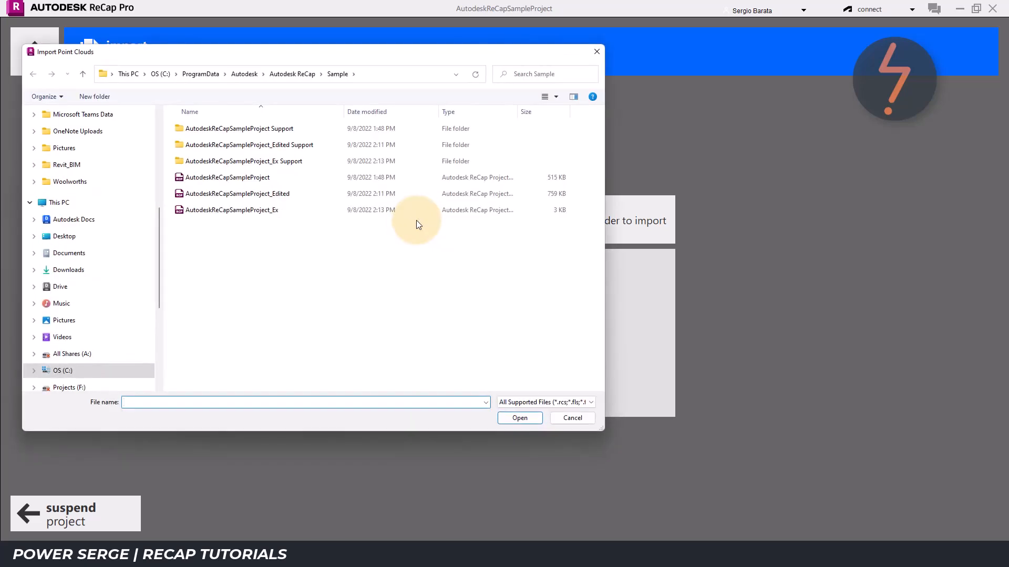
left_click(231, 210)
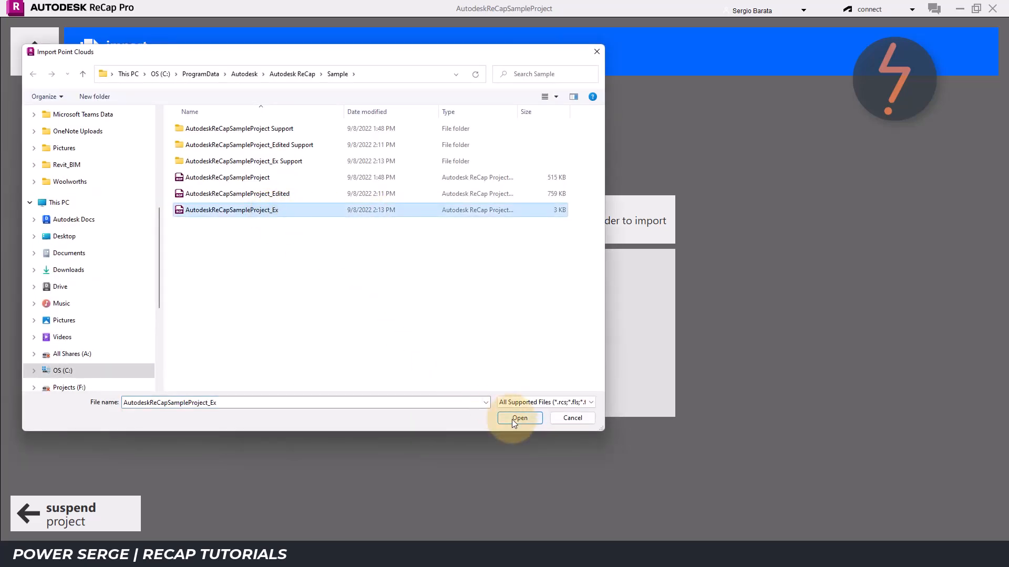
left_click(519, 418)
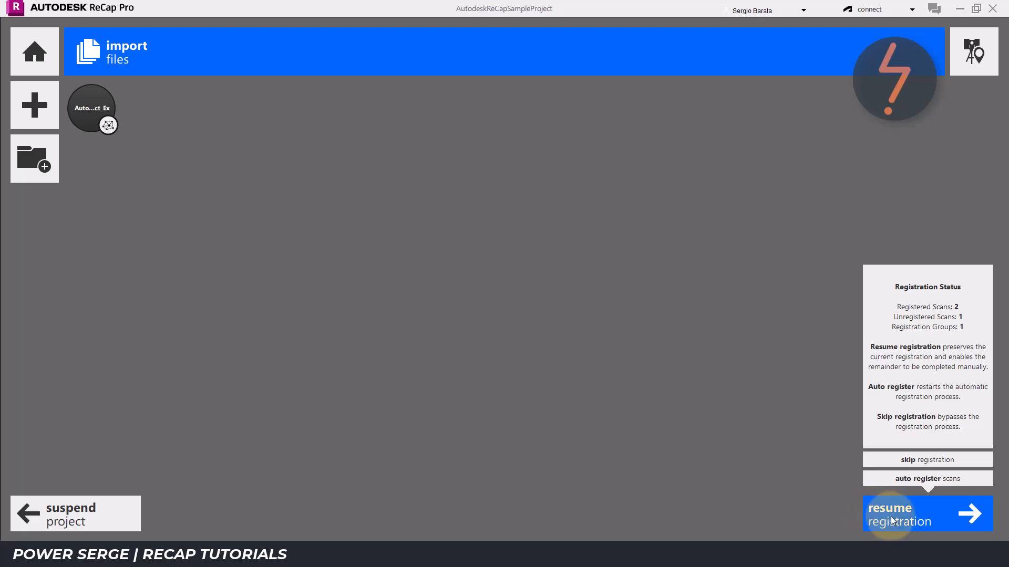
Resume registration and align the imported cloud to the workshop photo to get a mergeable match
left_click(927, 514)
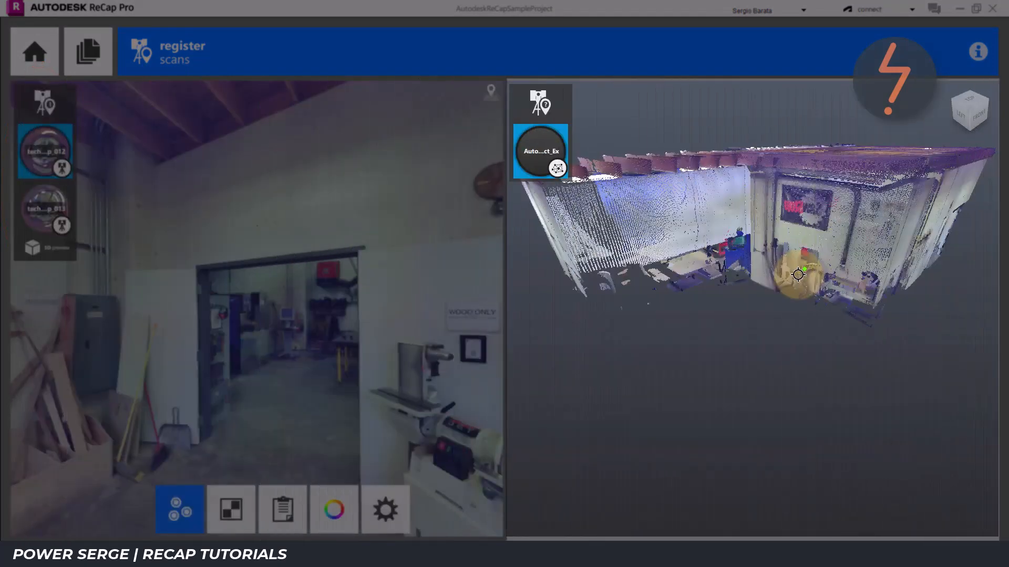
left_click_drag(797, 274, 804, 263)
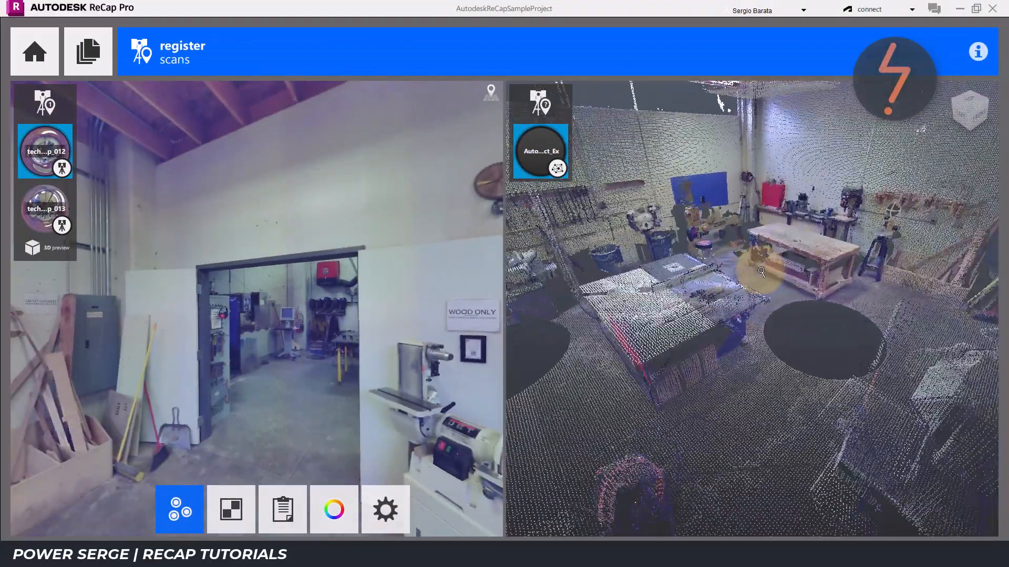
left_click_drag(759, 270, 748, 278)
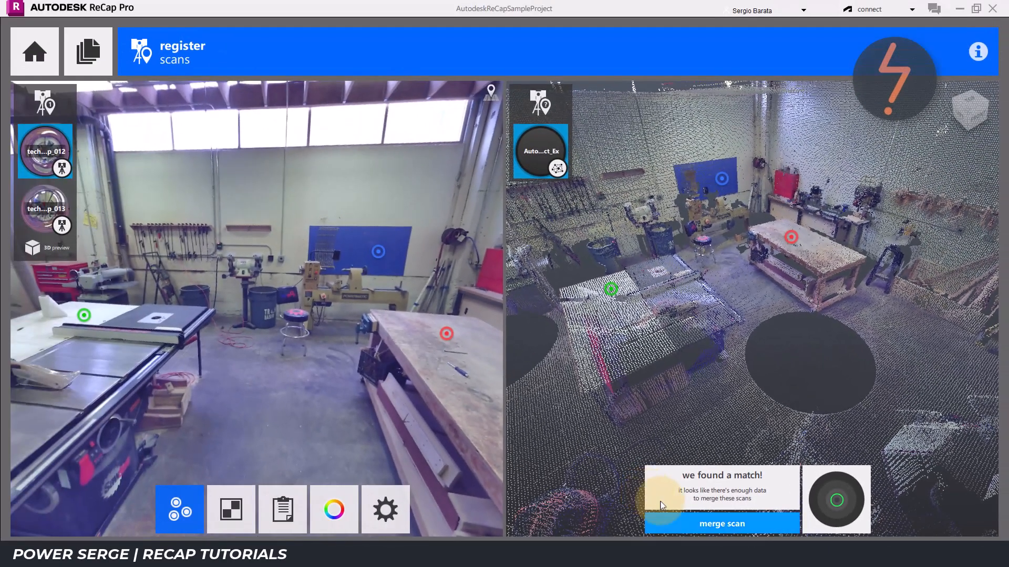
Merge the matched scan into the project and accept the registration result
left_click(720, 524)
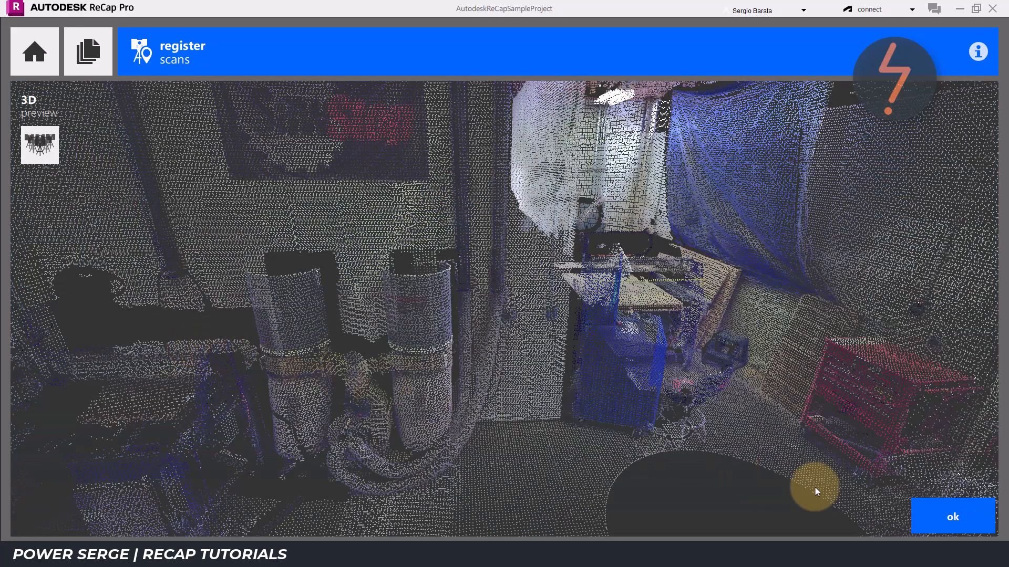
left_click(952, 516)
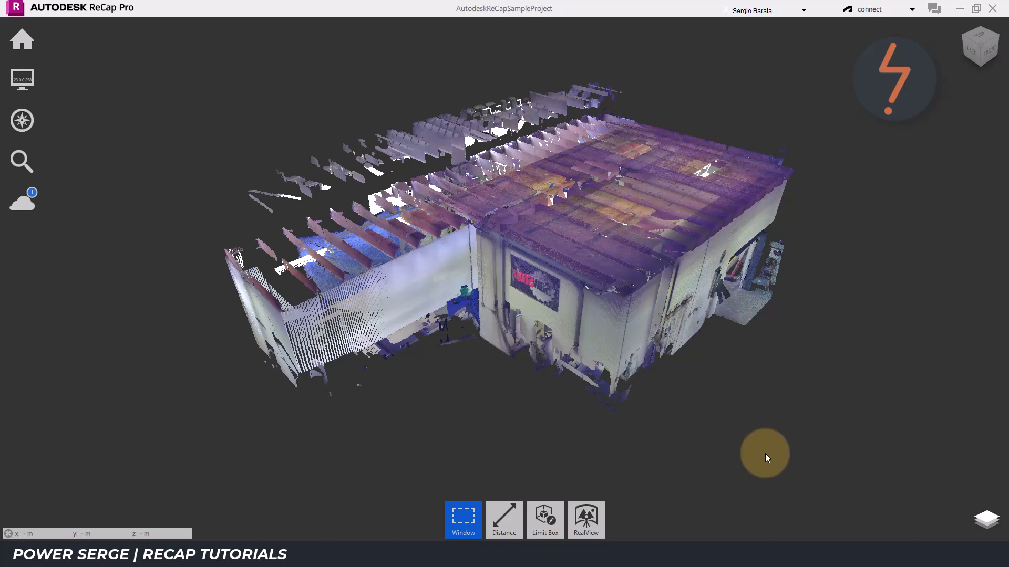
Window-select the whole building's original dense point cloud and delete it
left_click(987, 520)
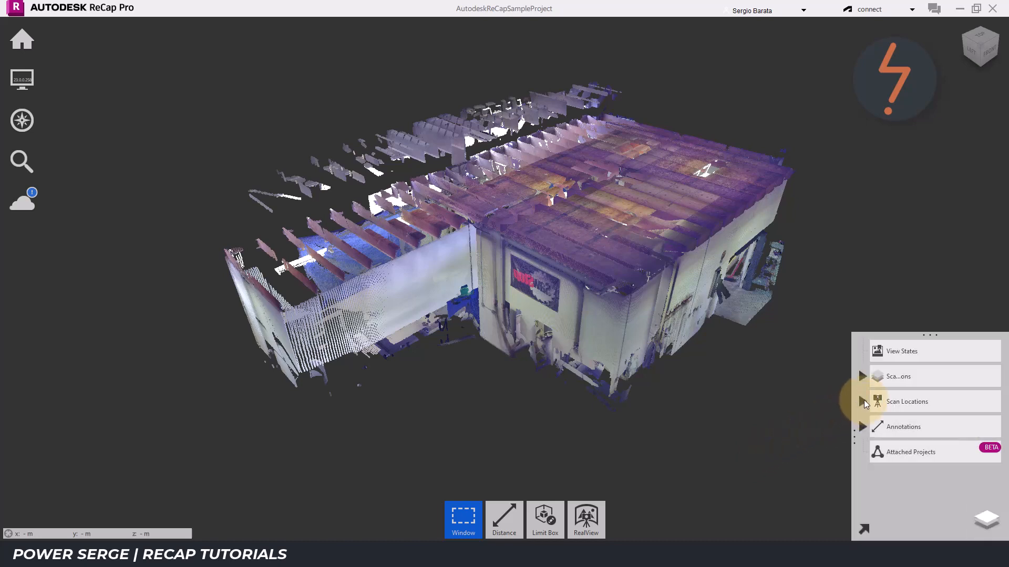
left_click(862, 401)
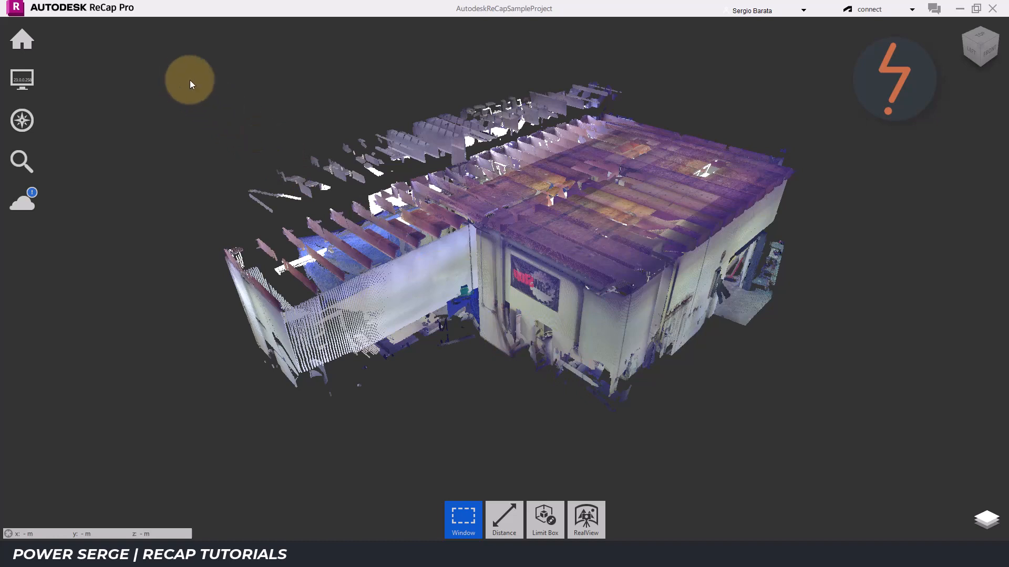
left_click_drag(189, 81, 860, 423)
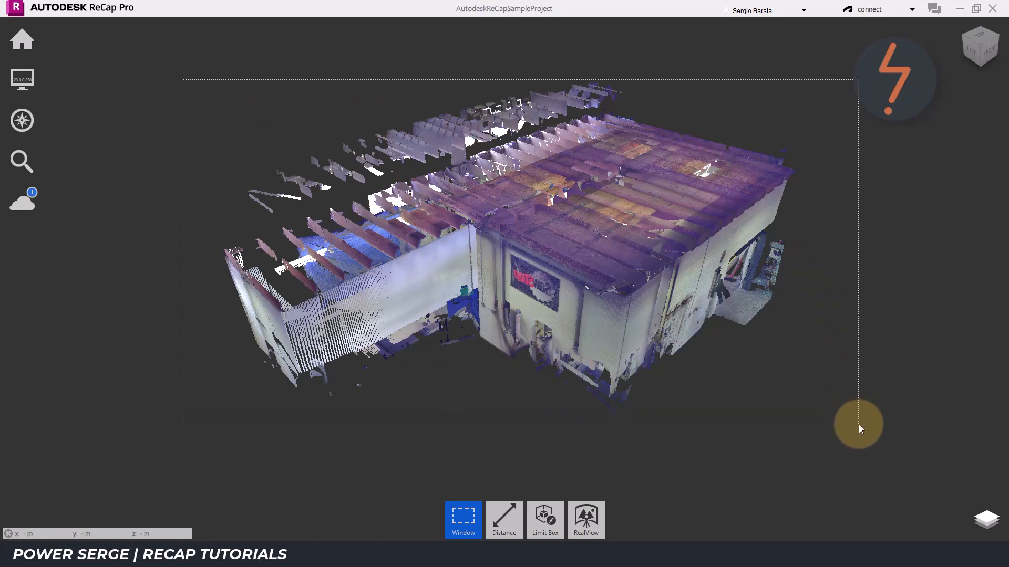
left_click(544, 519)
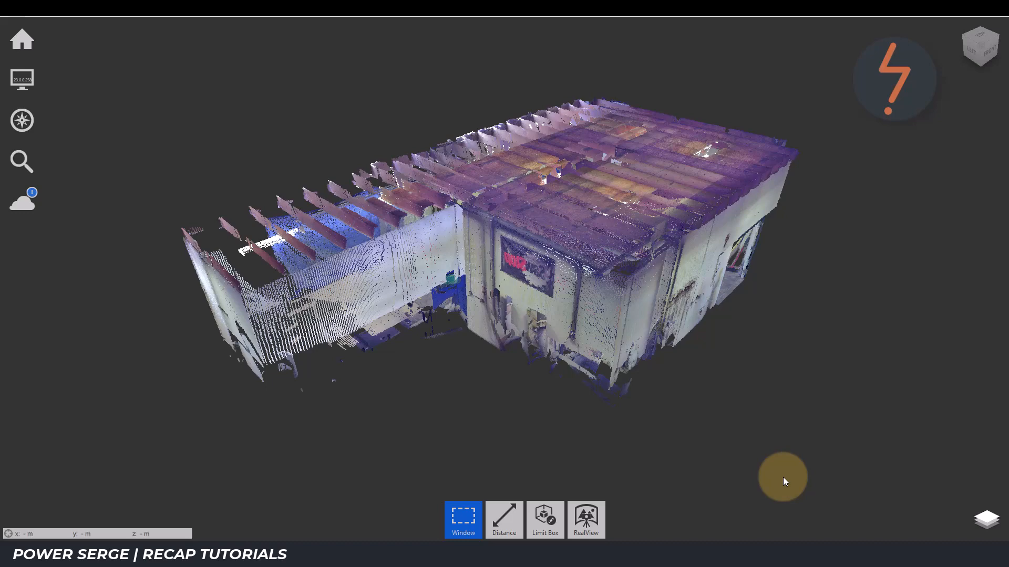
Check a scan location in RealView panoramic view, then return to the 3D cloud
left_click(586, 519)
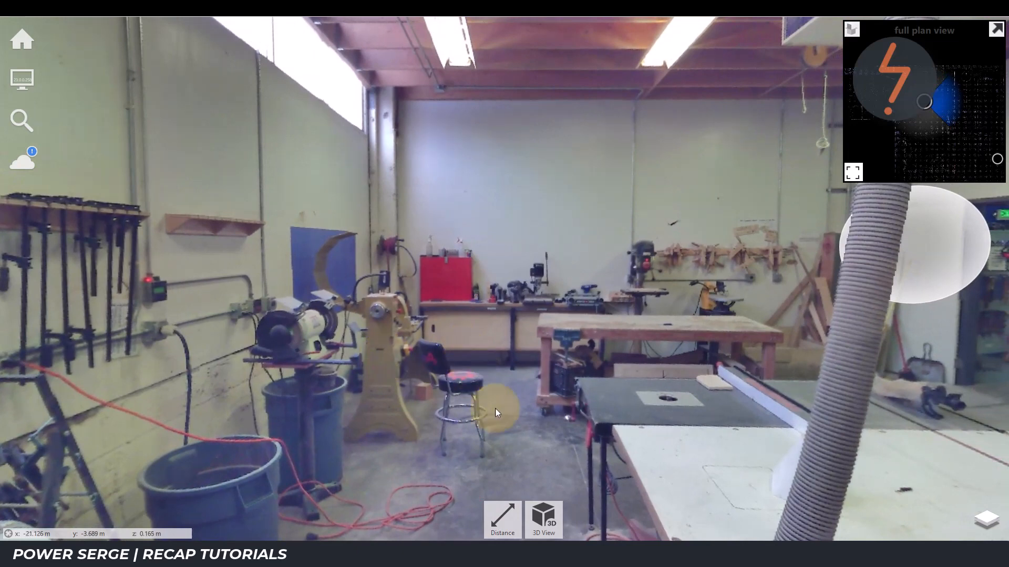
left_click(543, 519)
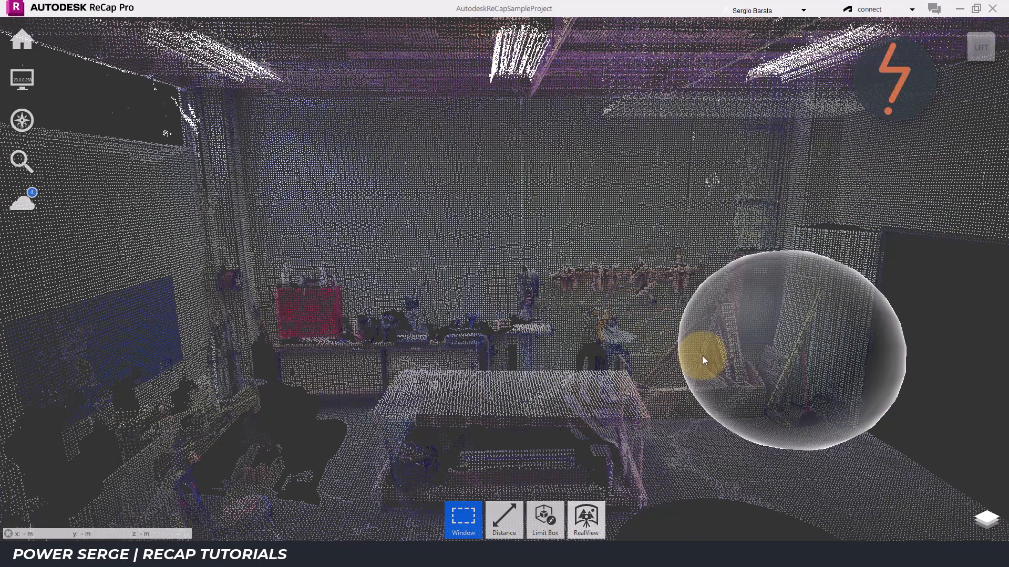
Create a Walls region and assign the back wall's points to it using Plane selection
left_click(987, 529)
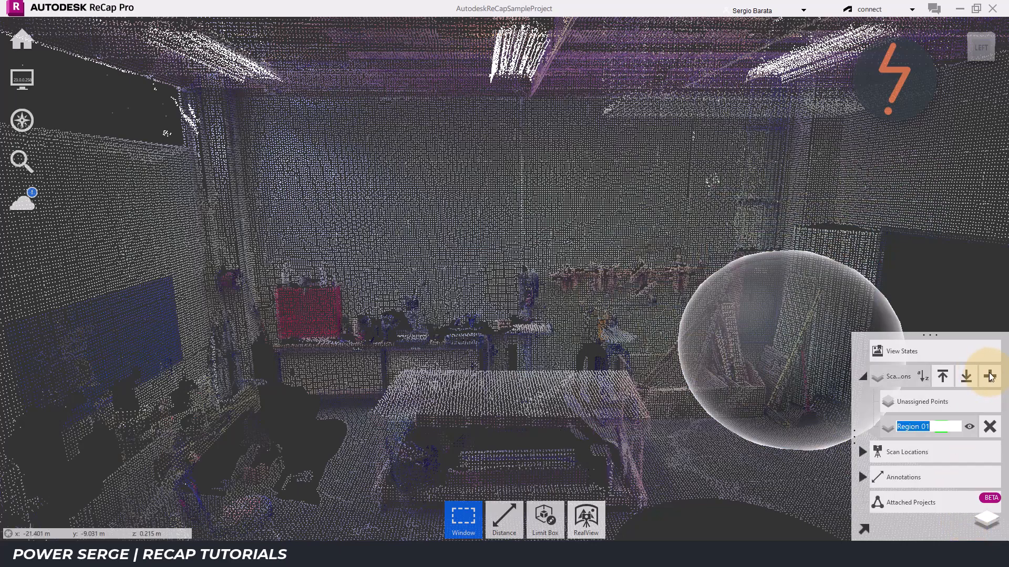
type("Walks")
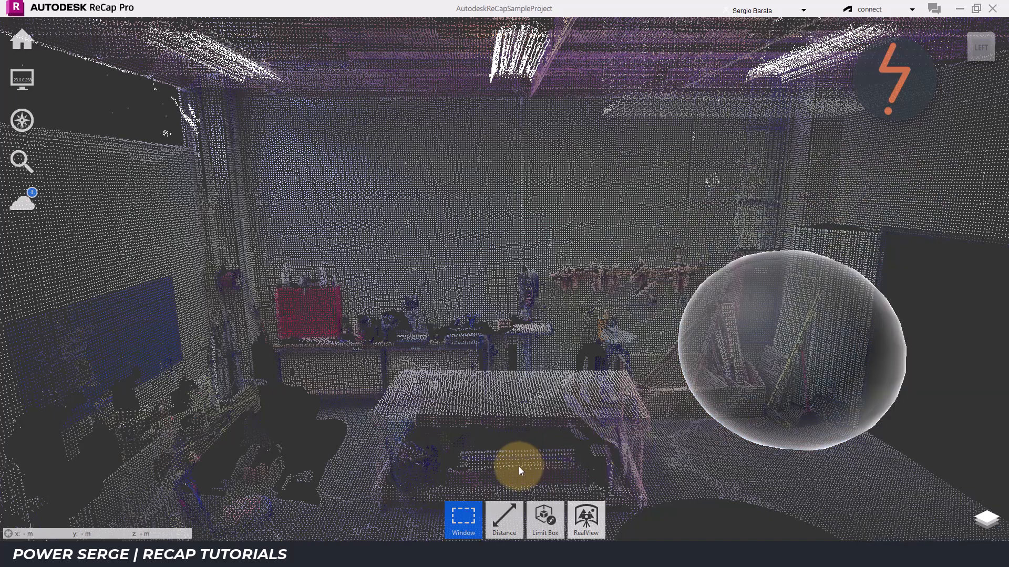
left_click(463, 520)
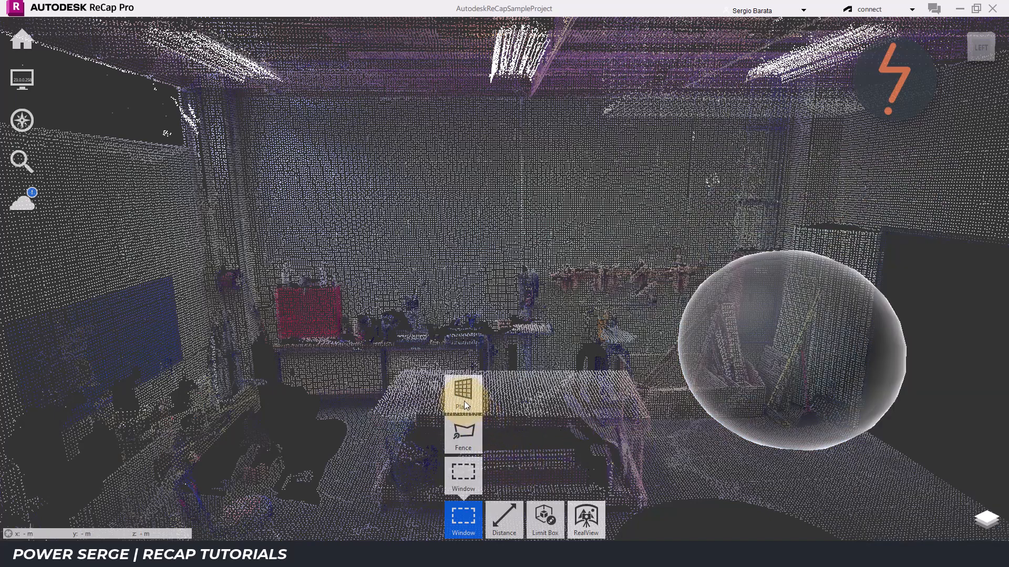
left_click(464, 399)
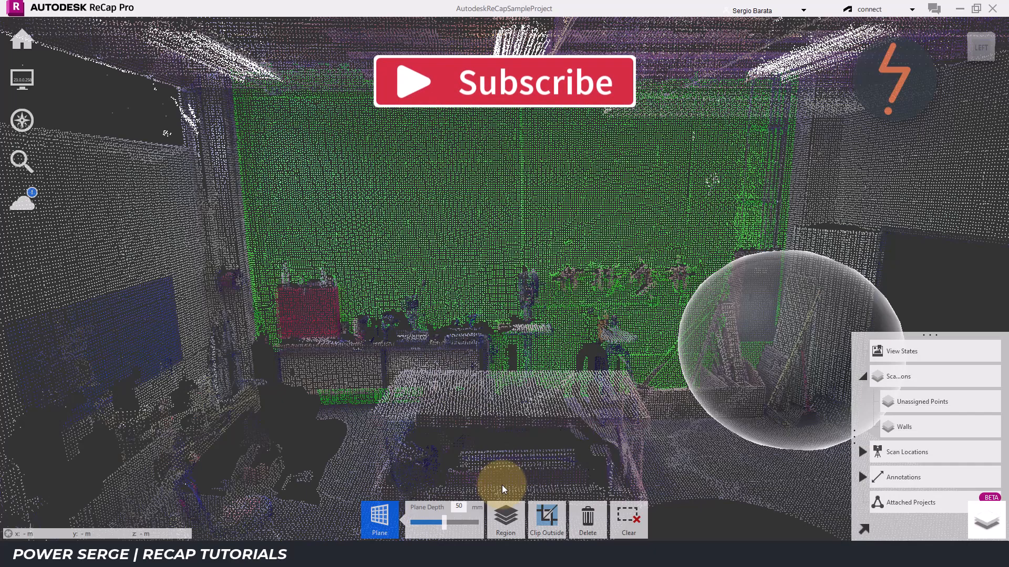
left_click(971, 427)
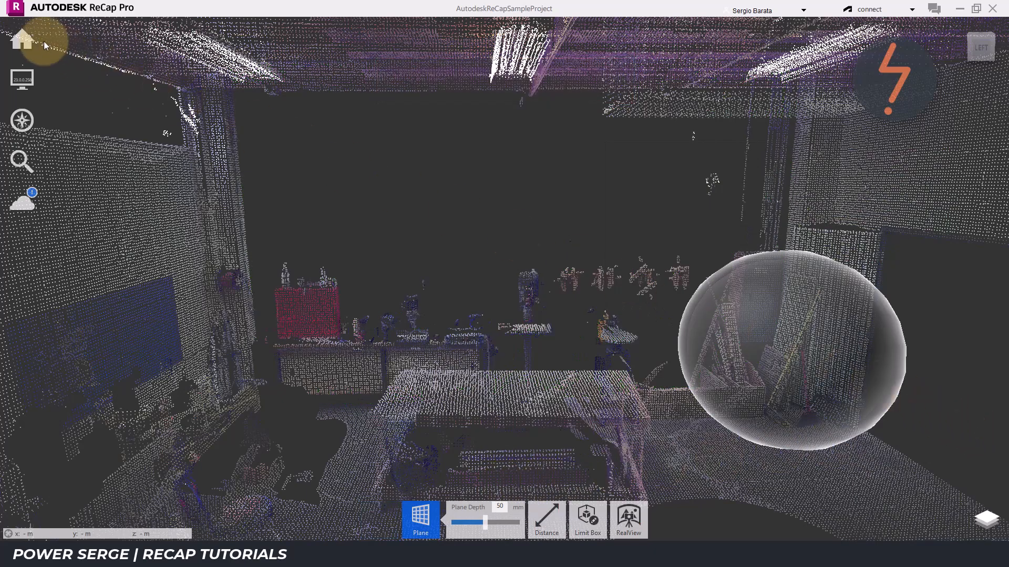
Save as AutodeskReCapSampleProject_Regions, permanently removing deleted 3D points, and check the 17 KB file size
left_click(19, 40)
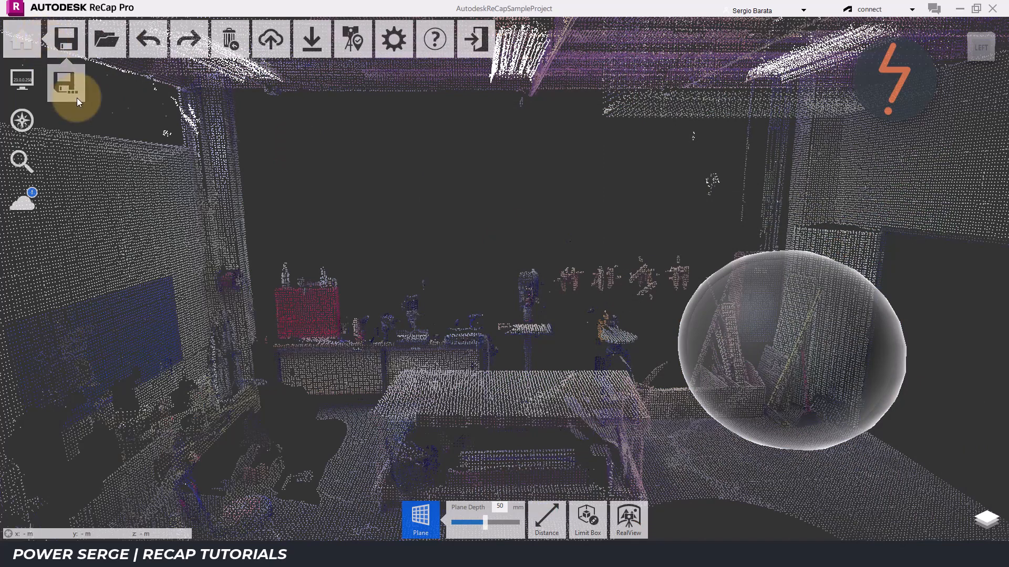
left_click(64, 82)
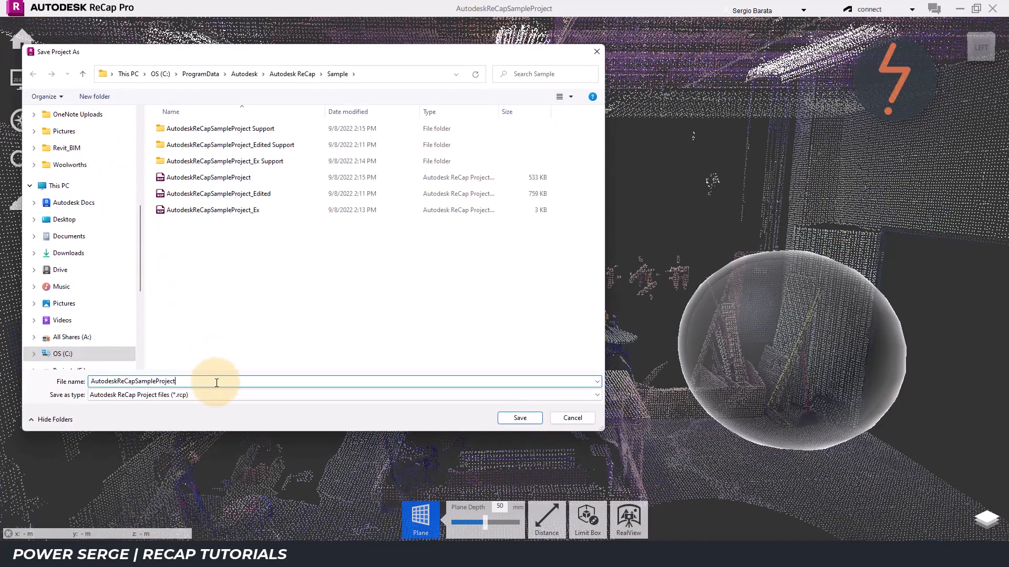
type("_Regions")
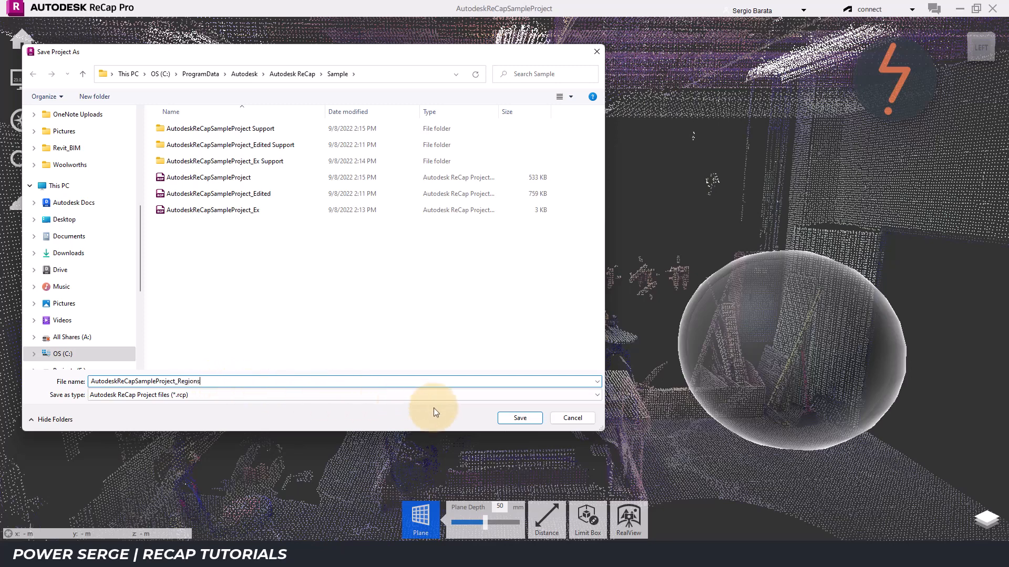
left_click(519, 418)
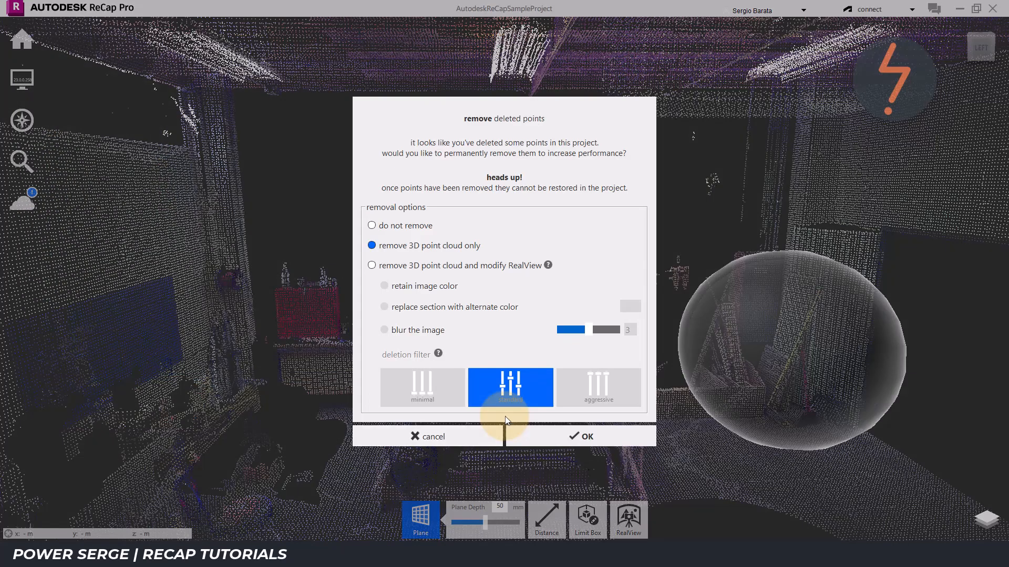
left_click(587, 436)
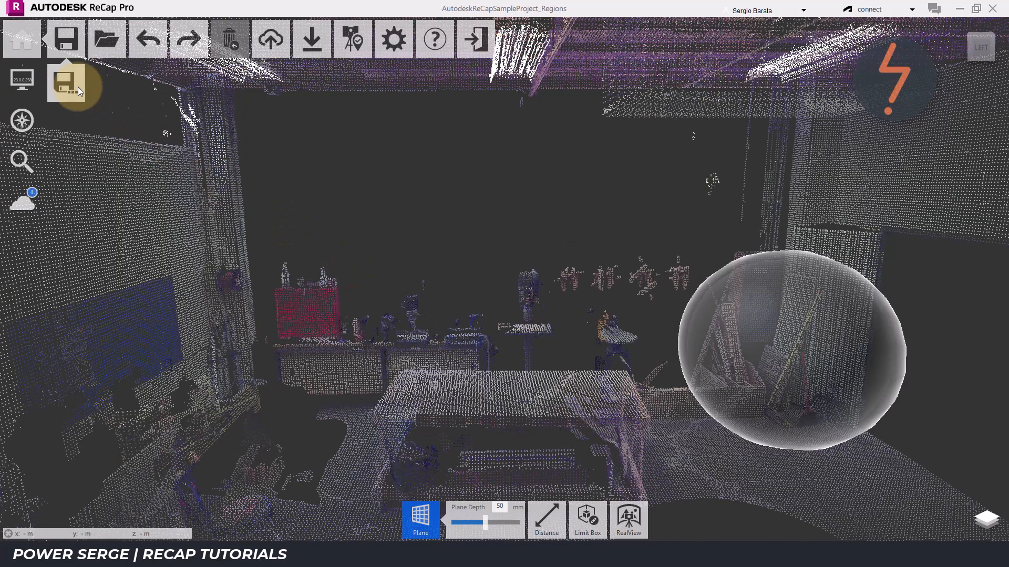
left_click(63, 79)
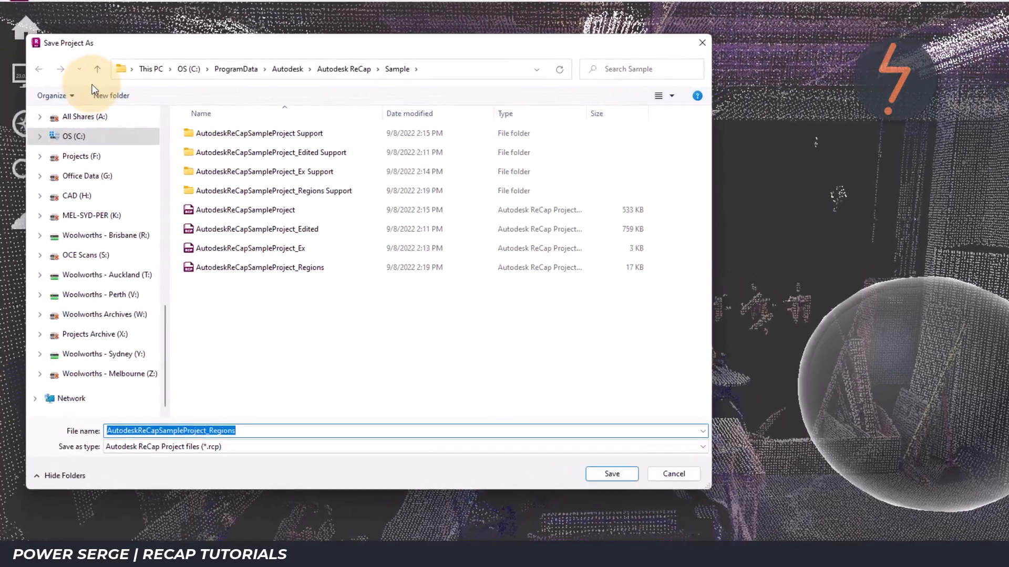